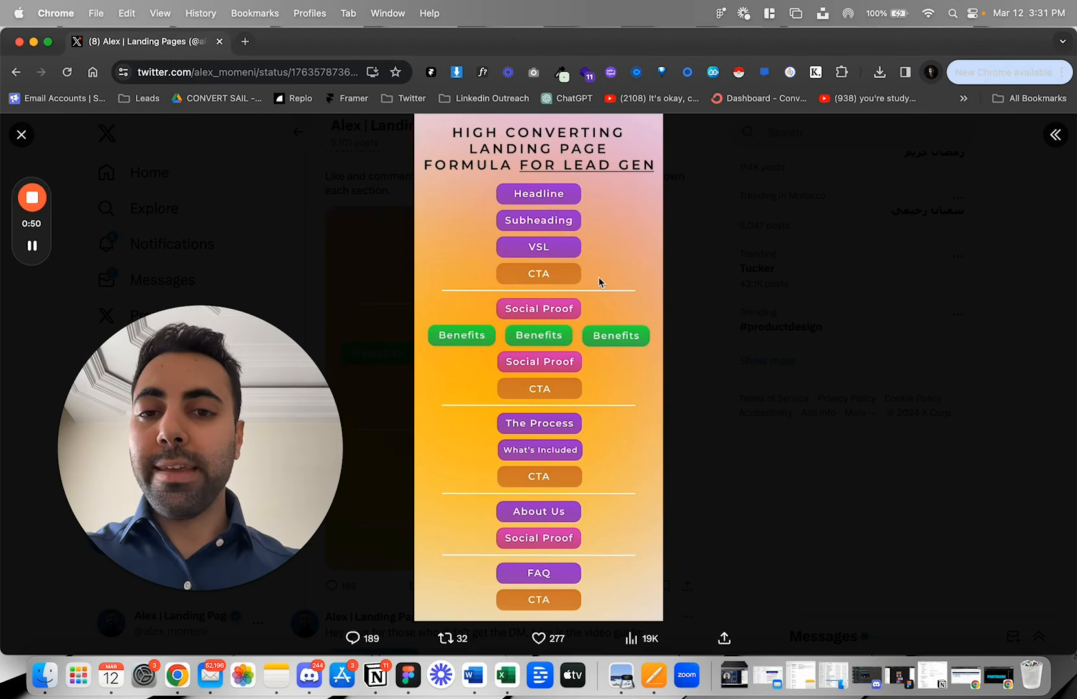
mouse_move(772, 309)
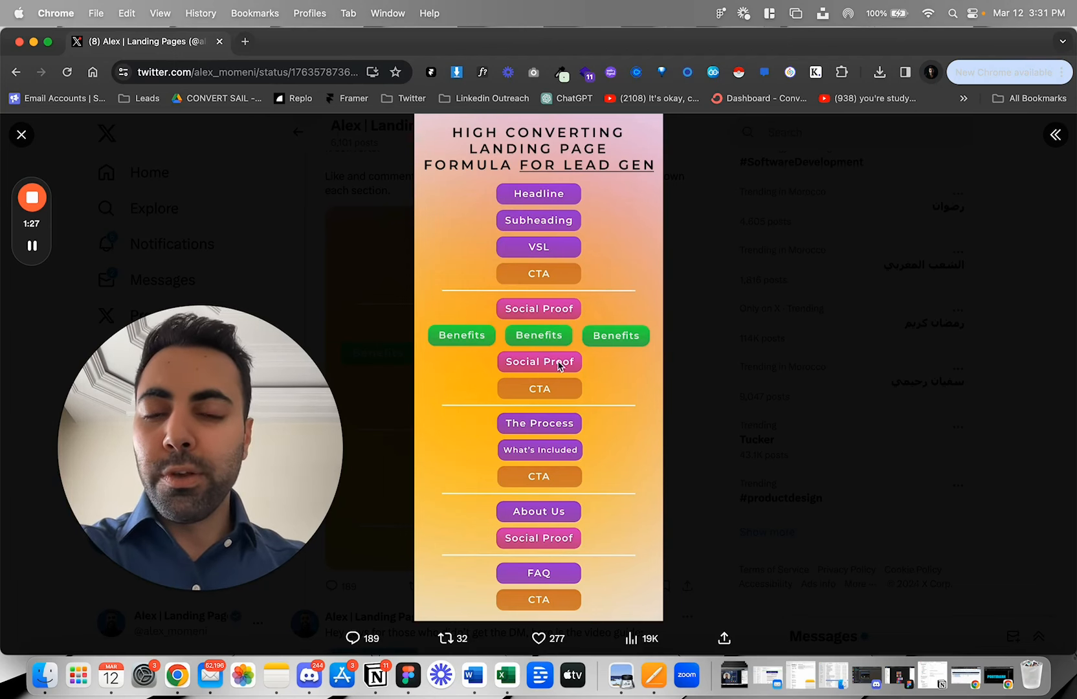
mouse_move(573, 363)
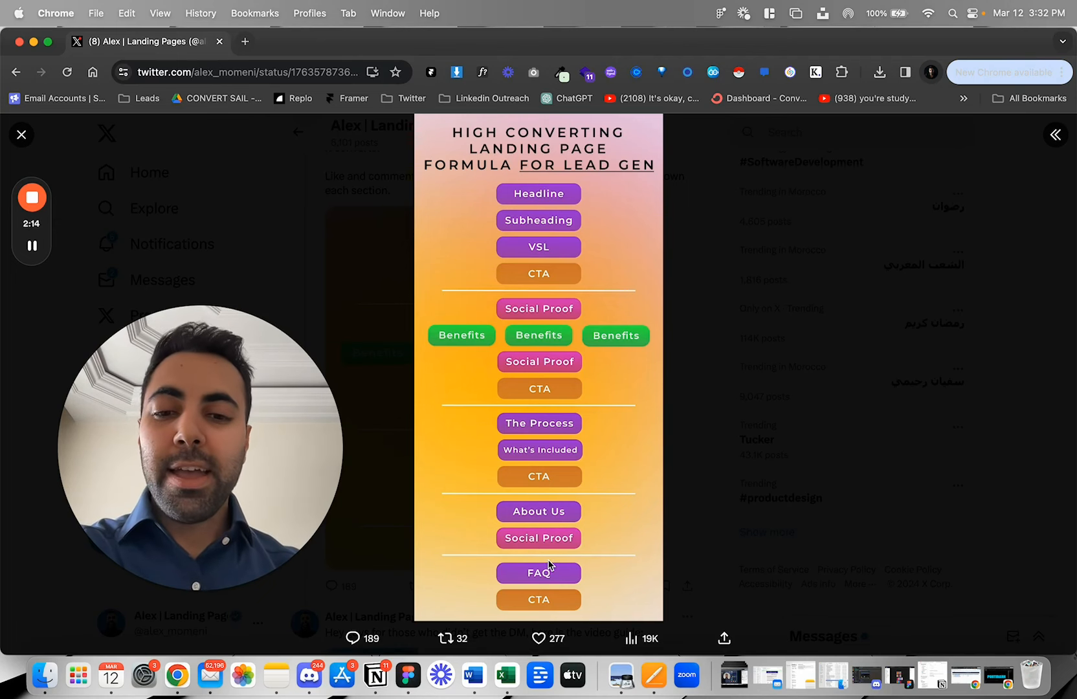
mouse_move(610, 538)
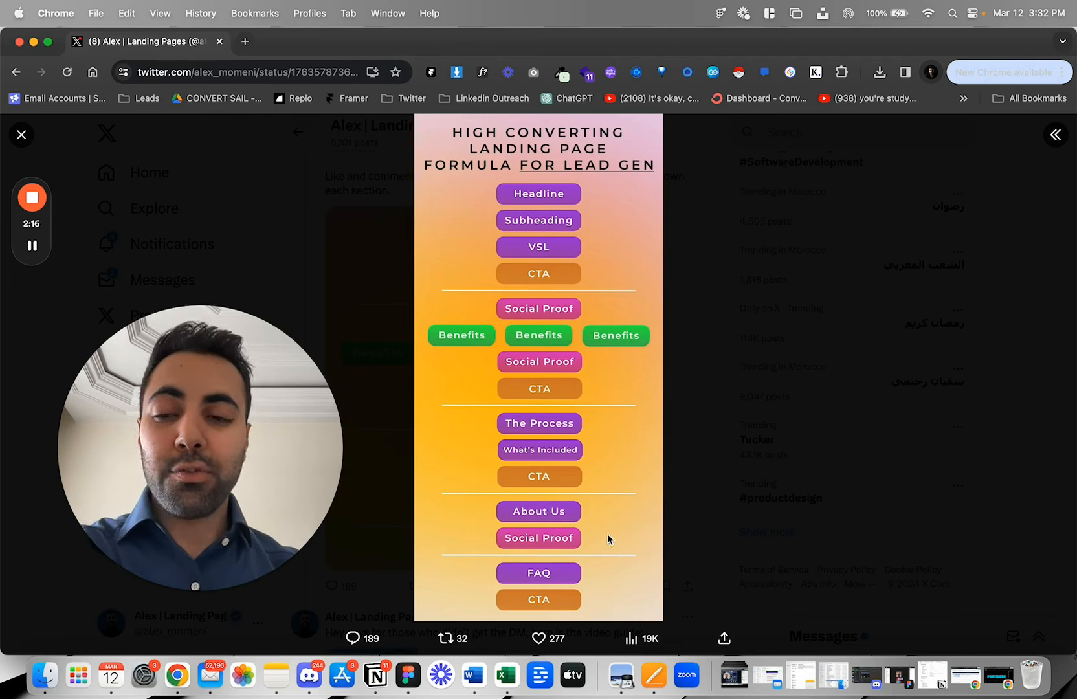